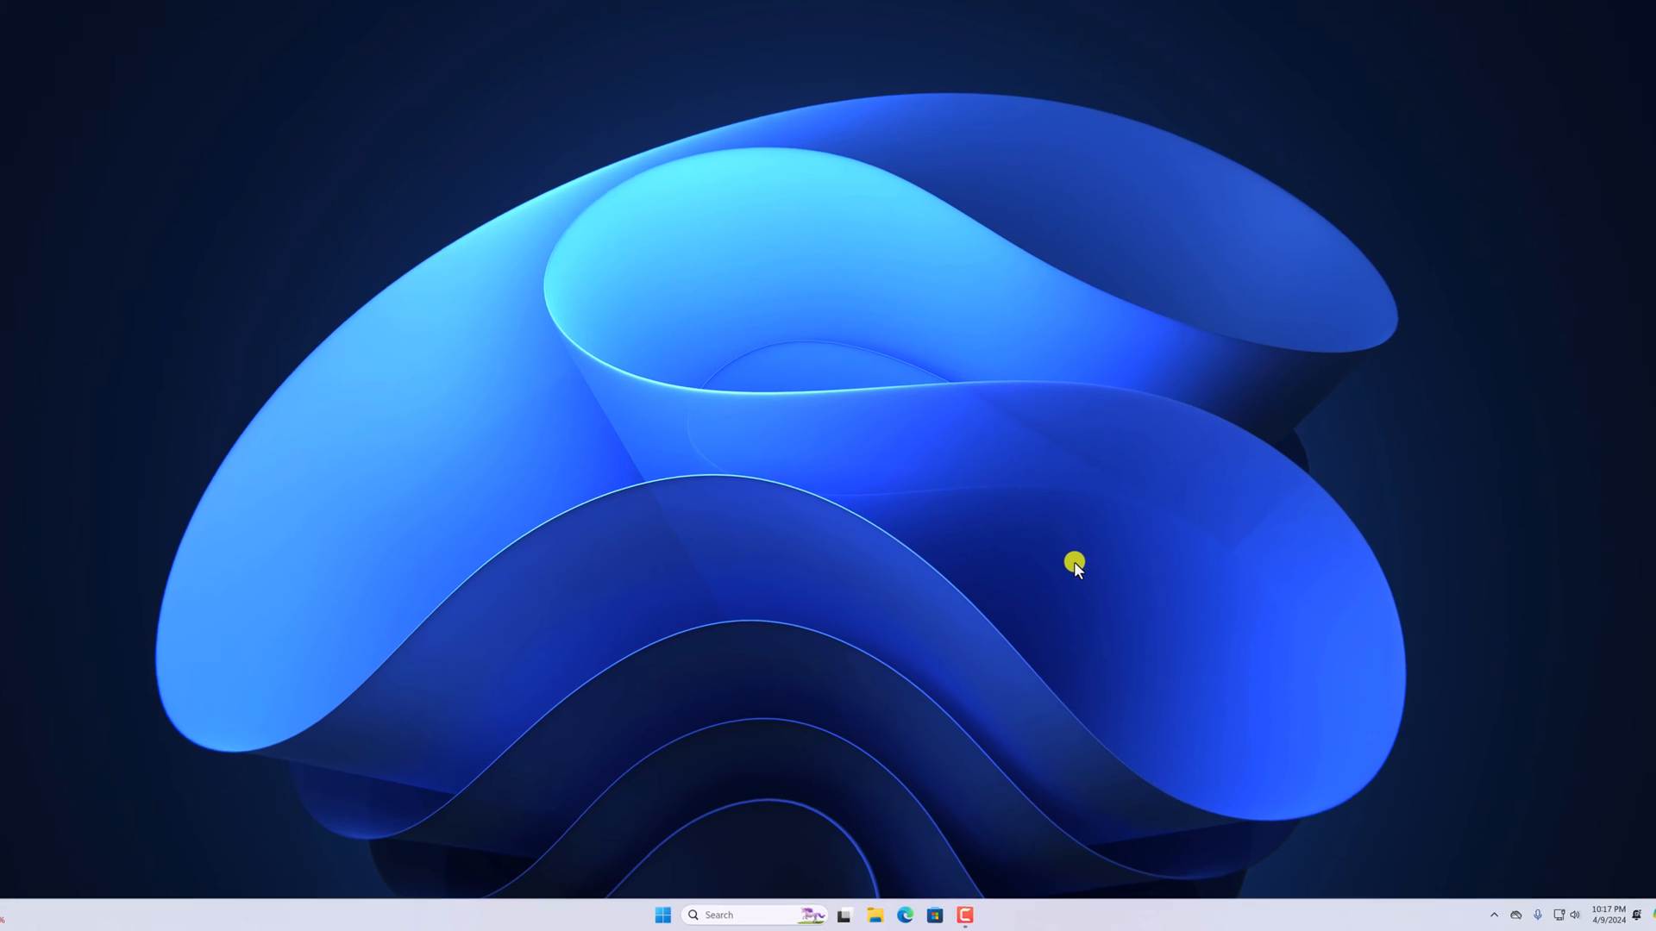
Open Microsoft Store from the taskbar and activate its search box
left_click(933, 914)
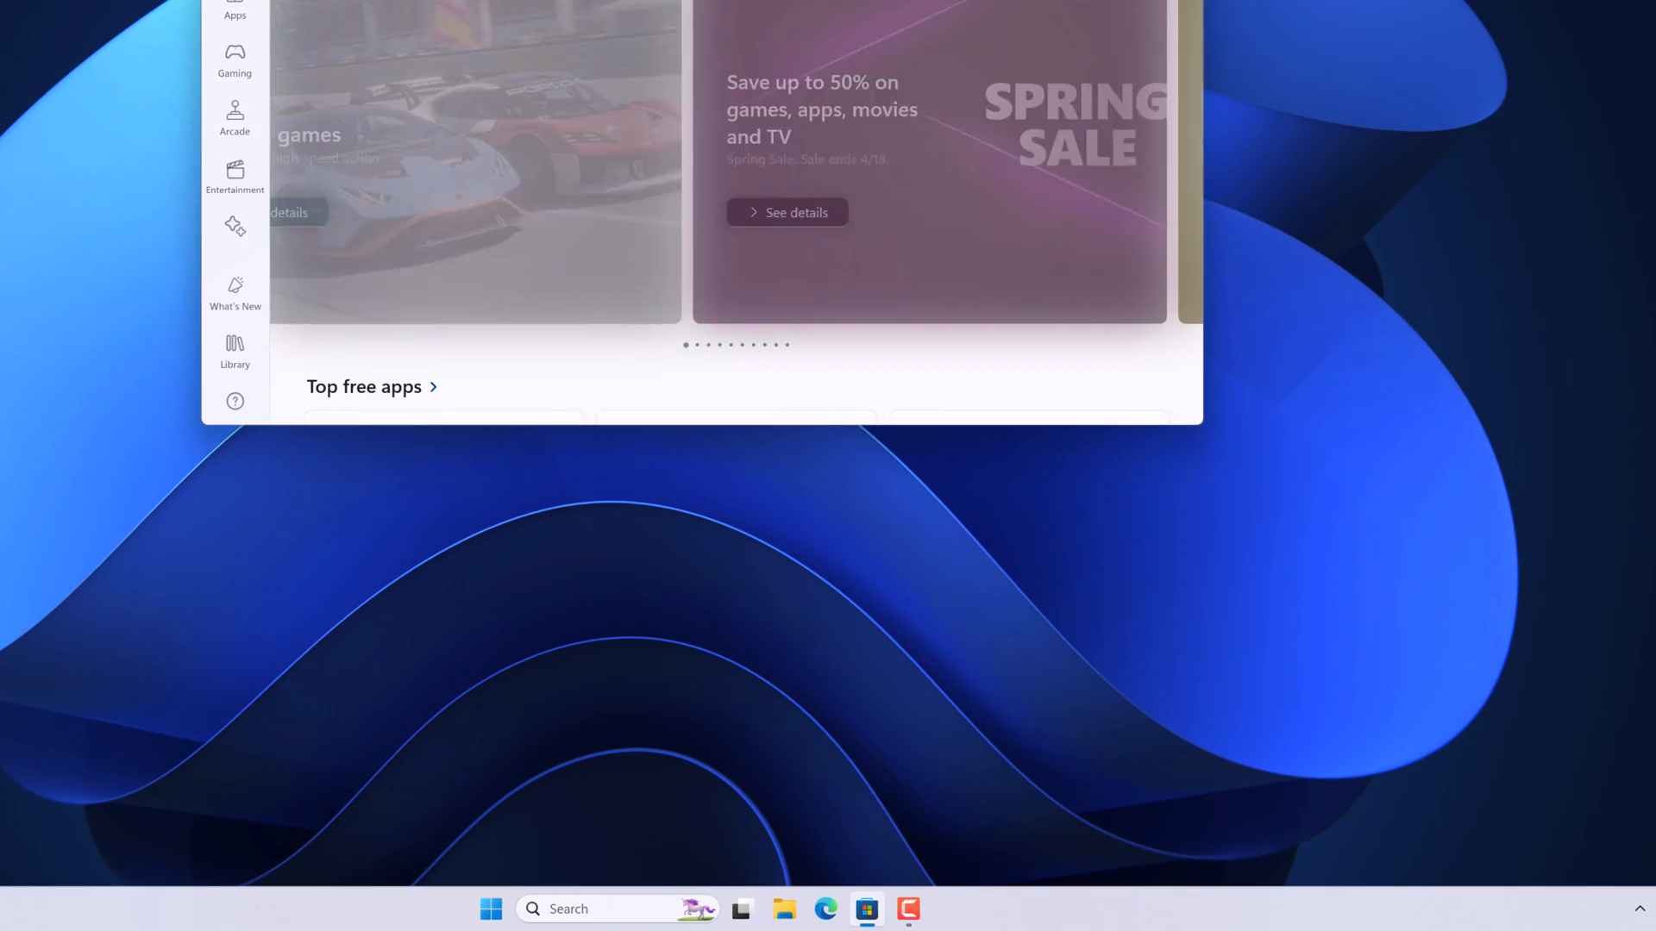
left_click(819, 207)
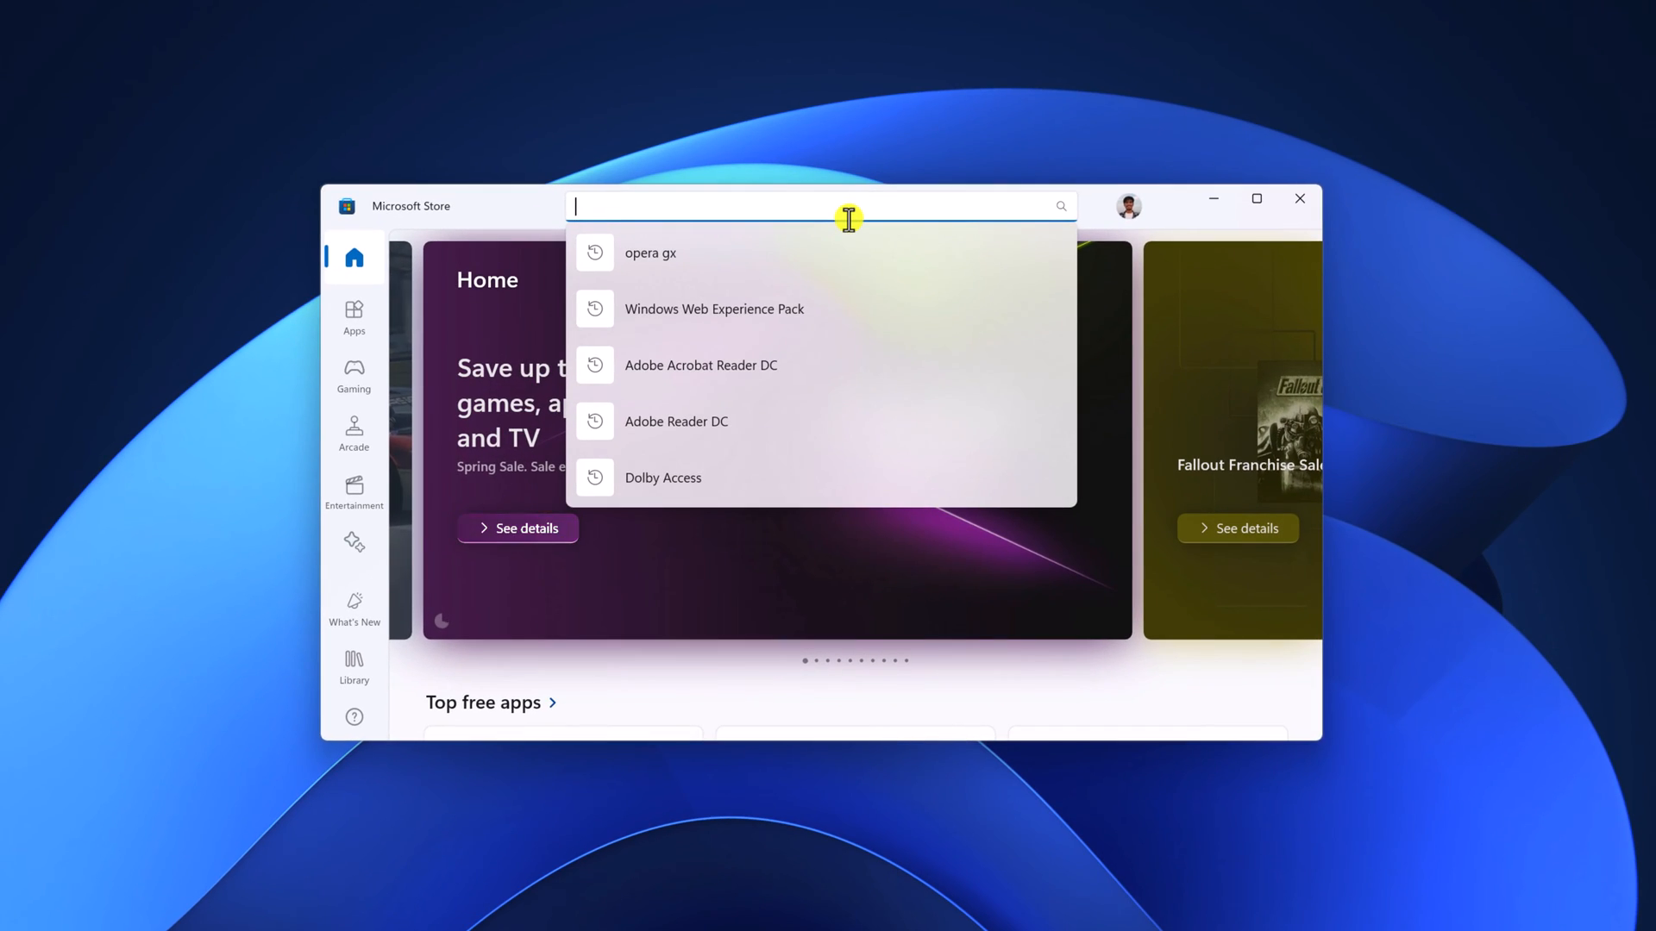
Search for TeamViewer, install TeamViewer Remote, then close the Store
type("TeamViewer")
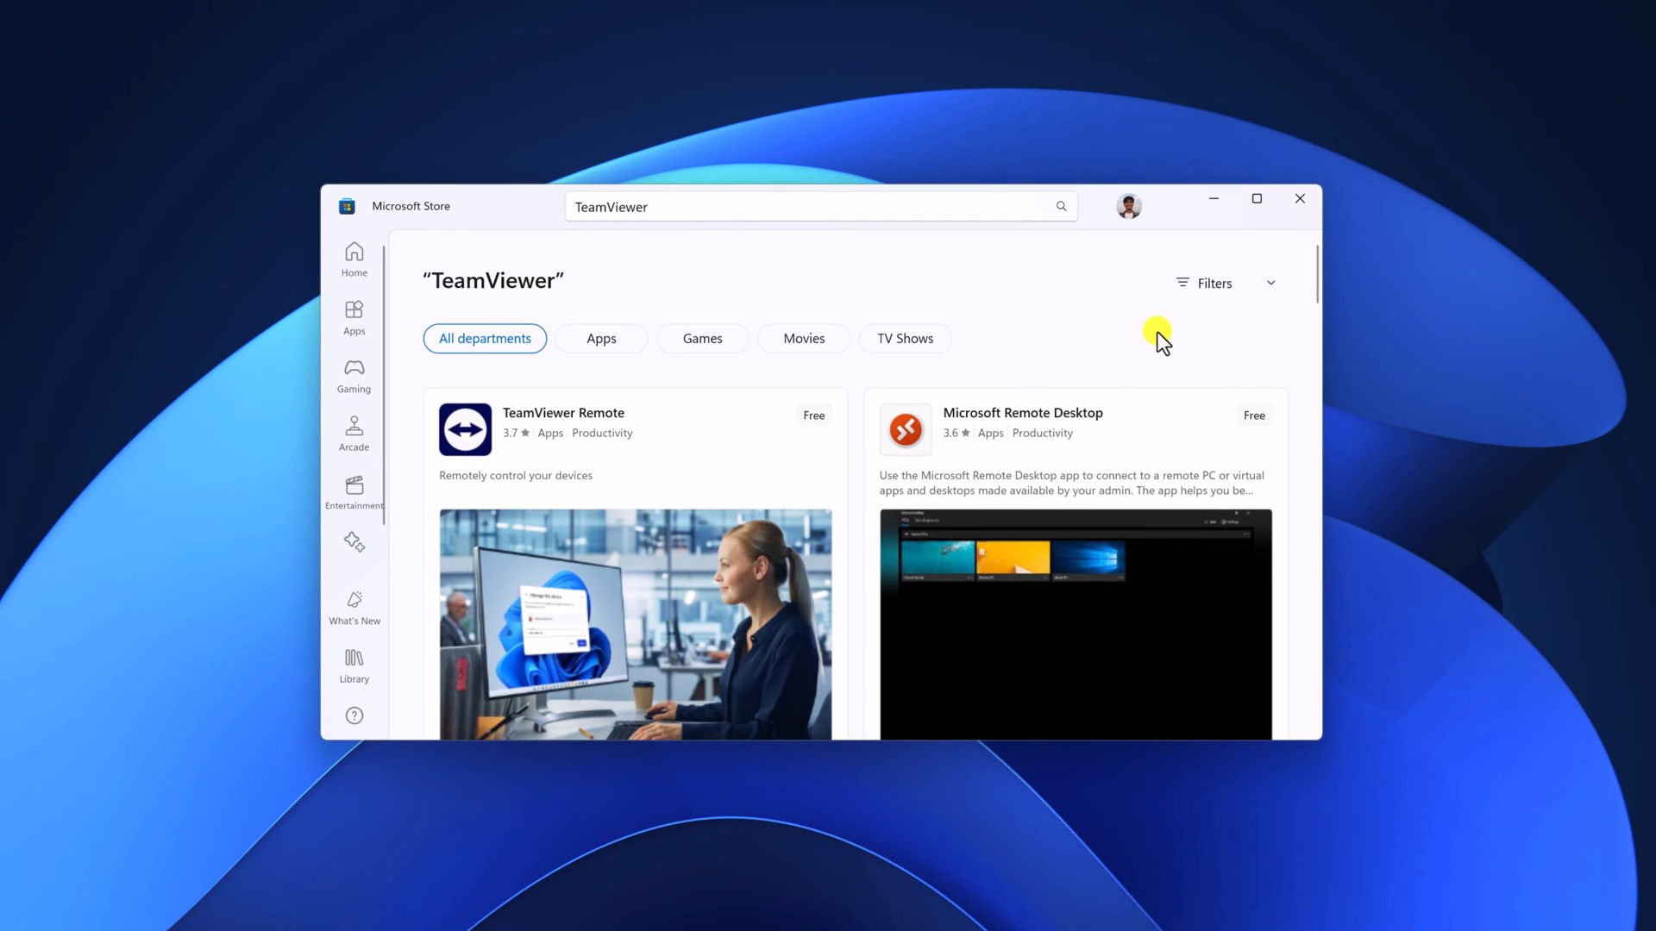
mouse_move(658, 463)
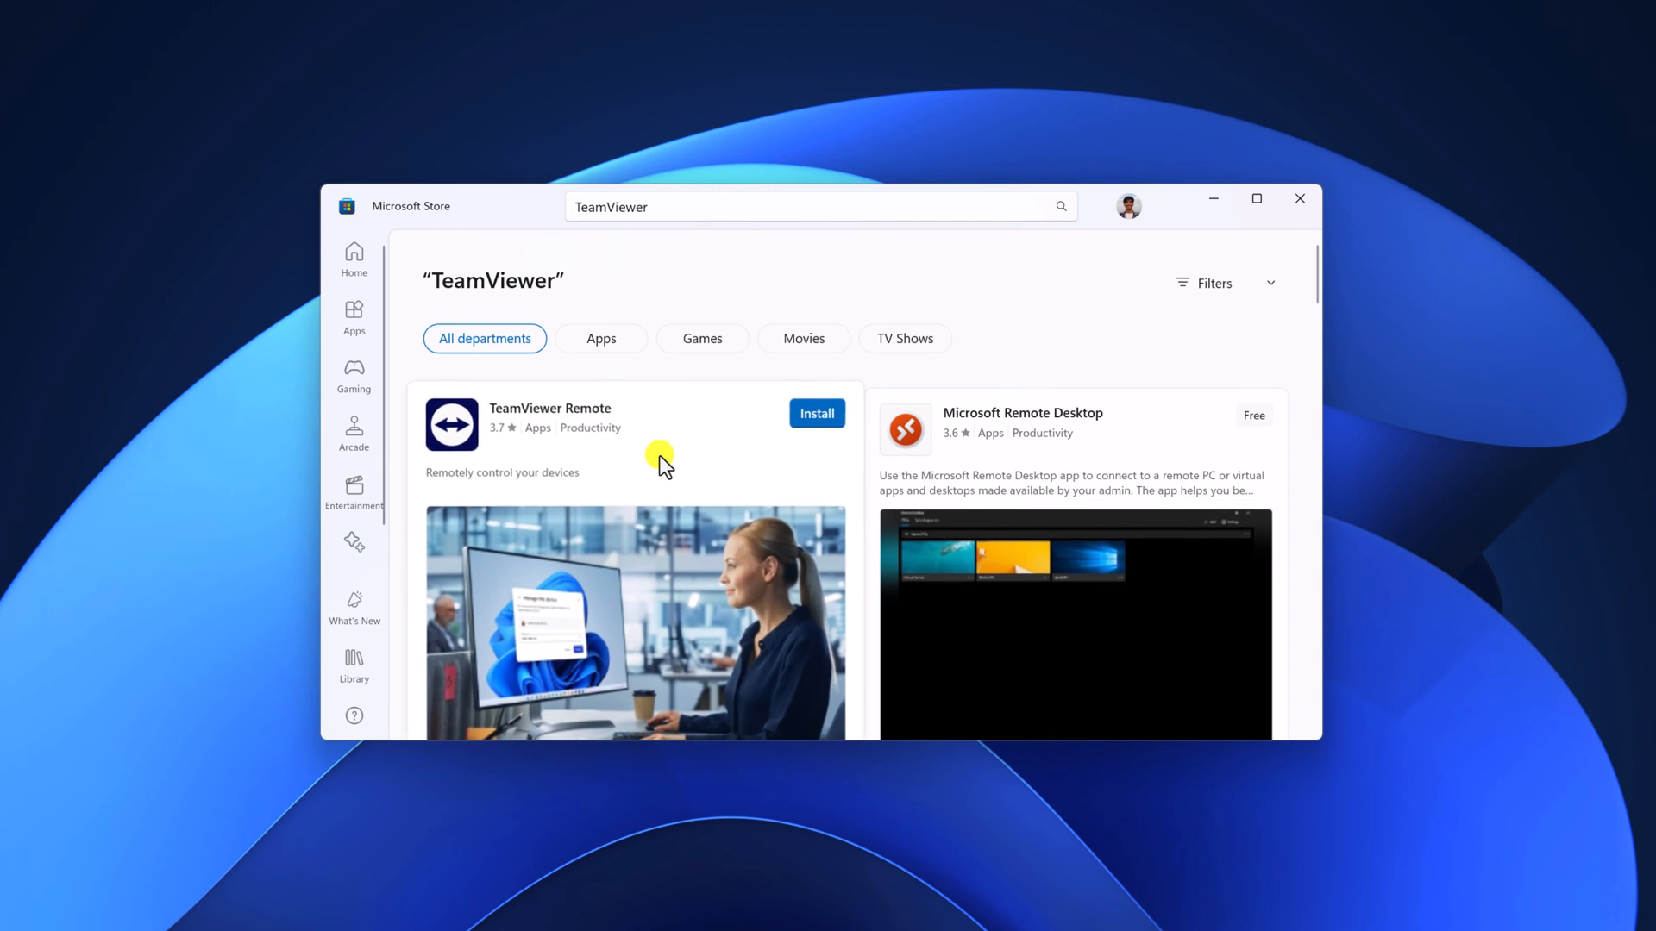
left_click(549, 423)
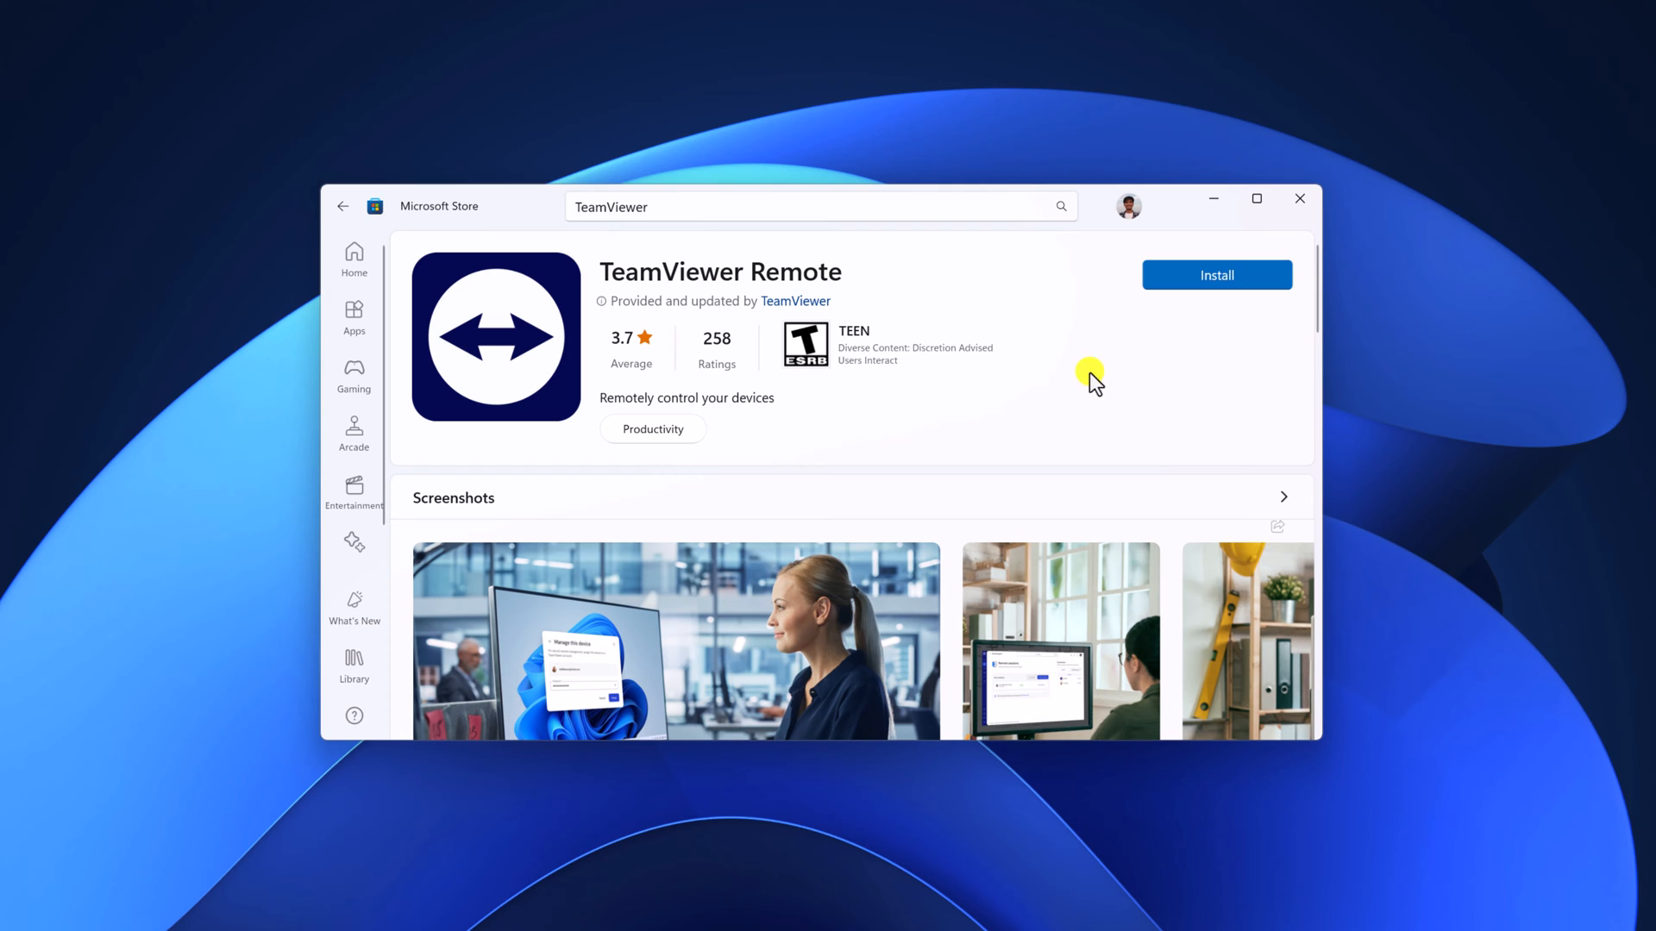
left_click(1217, 276)
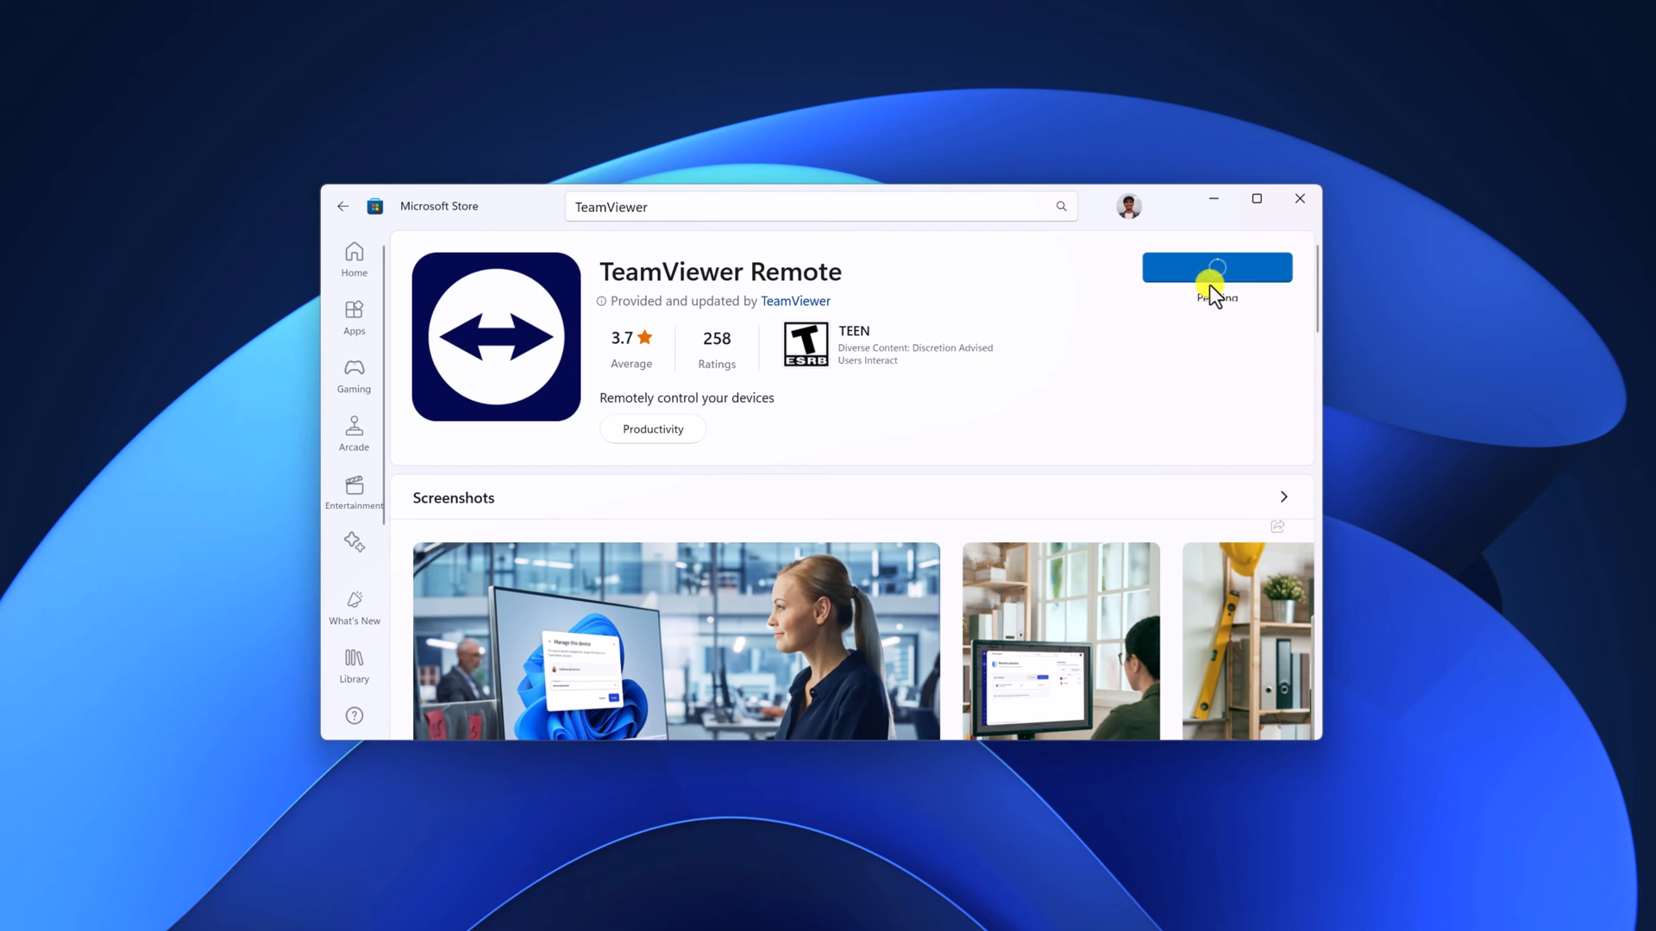
left_click(1217, 267)
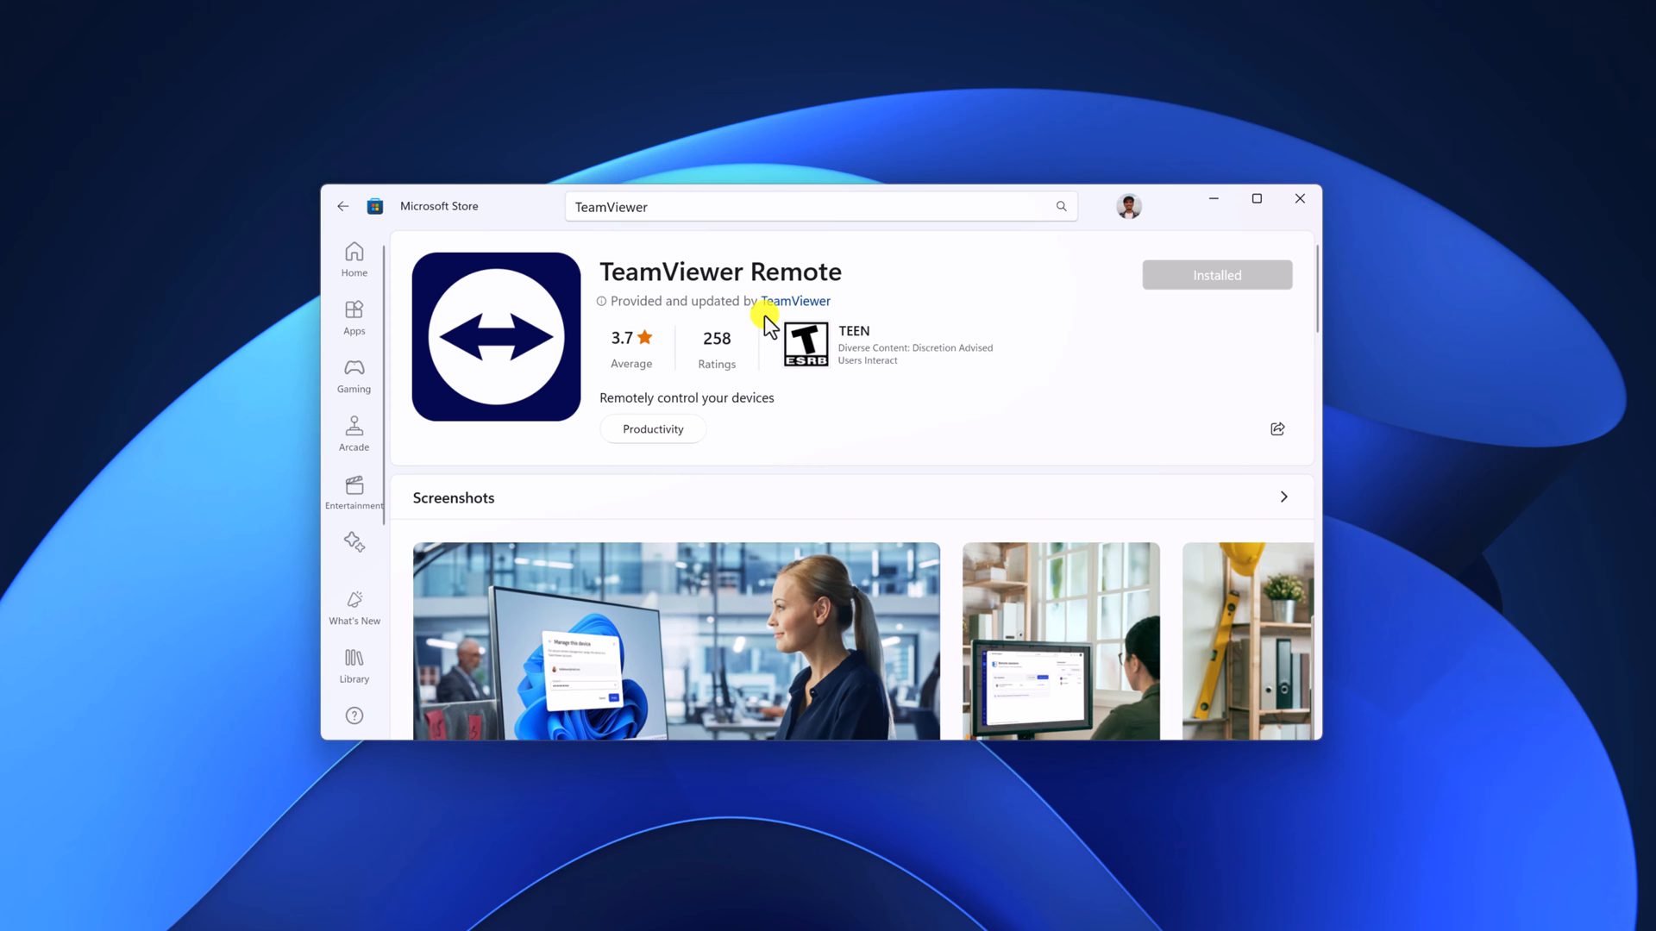
mouse_move(1300, 198)
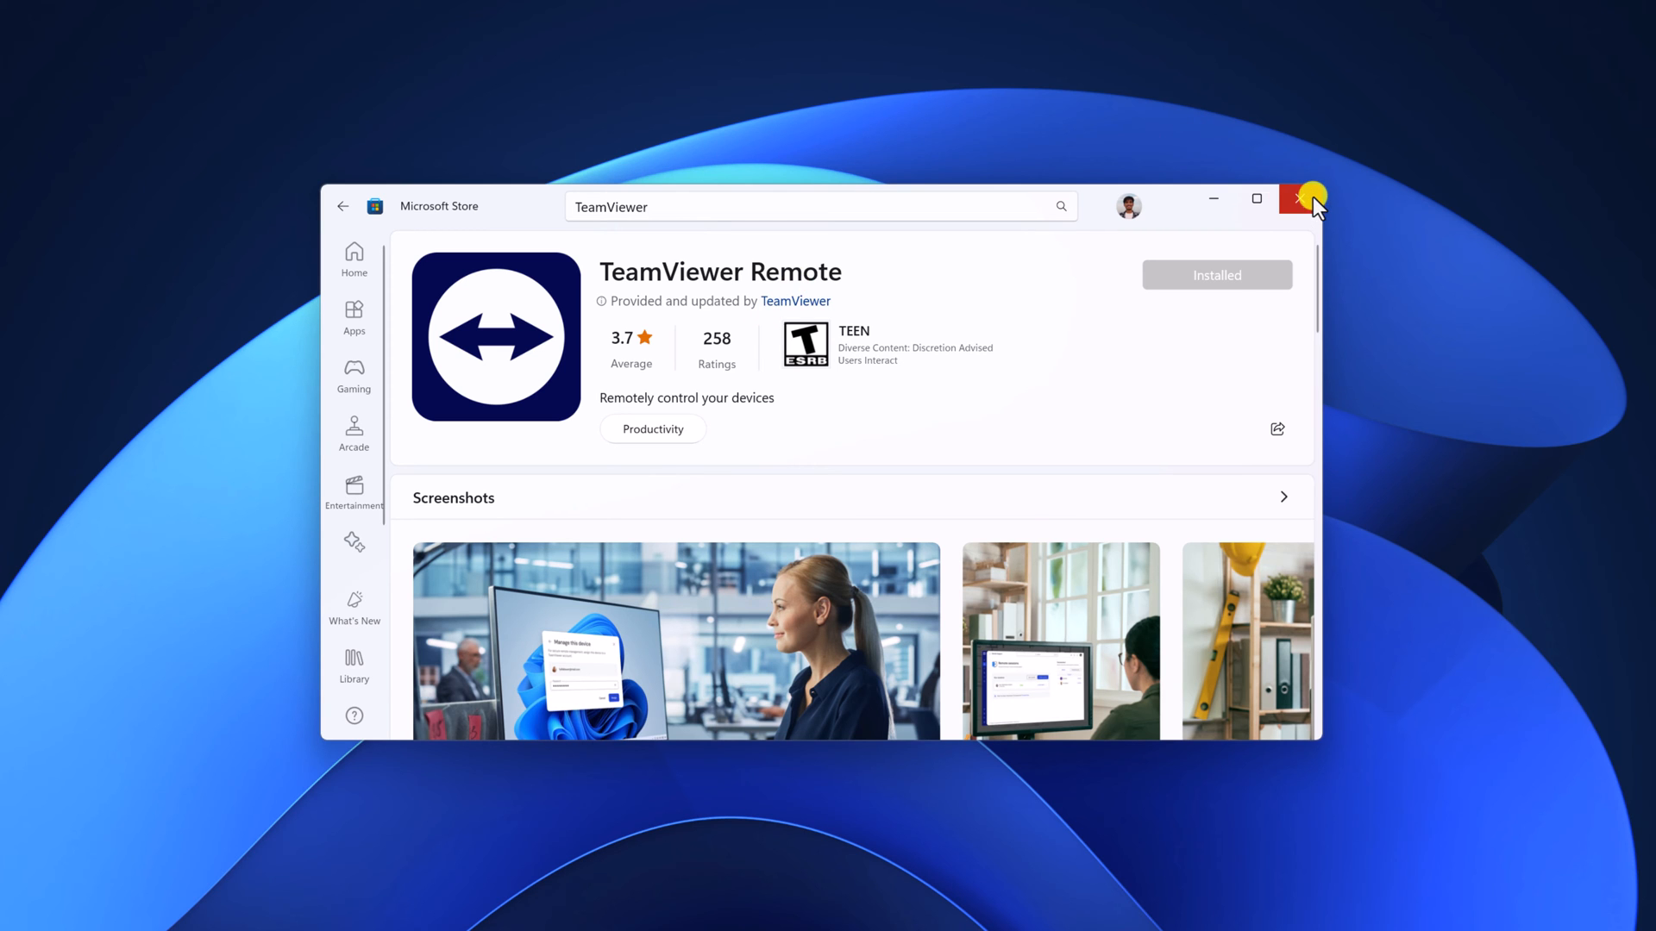
left_click(1304, 198)
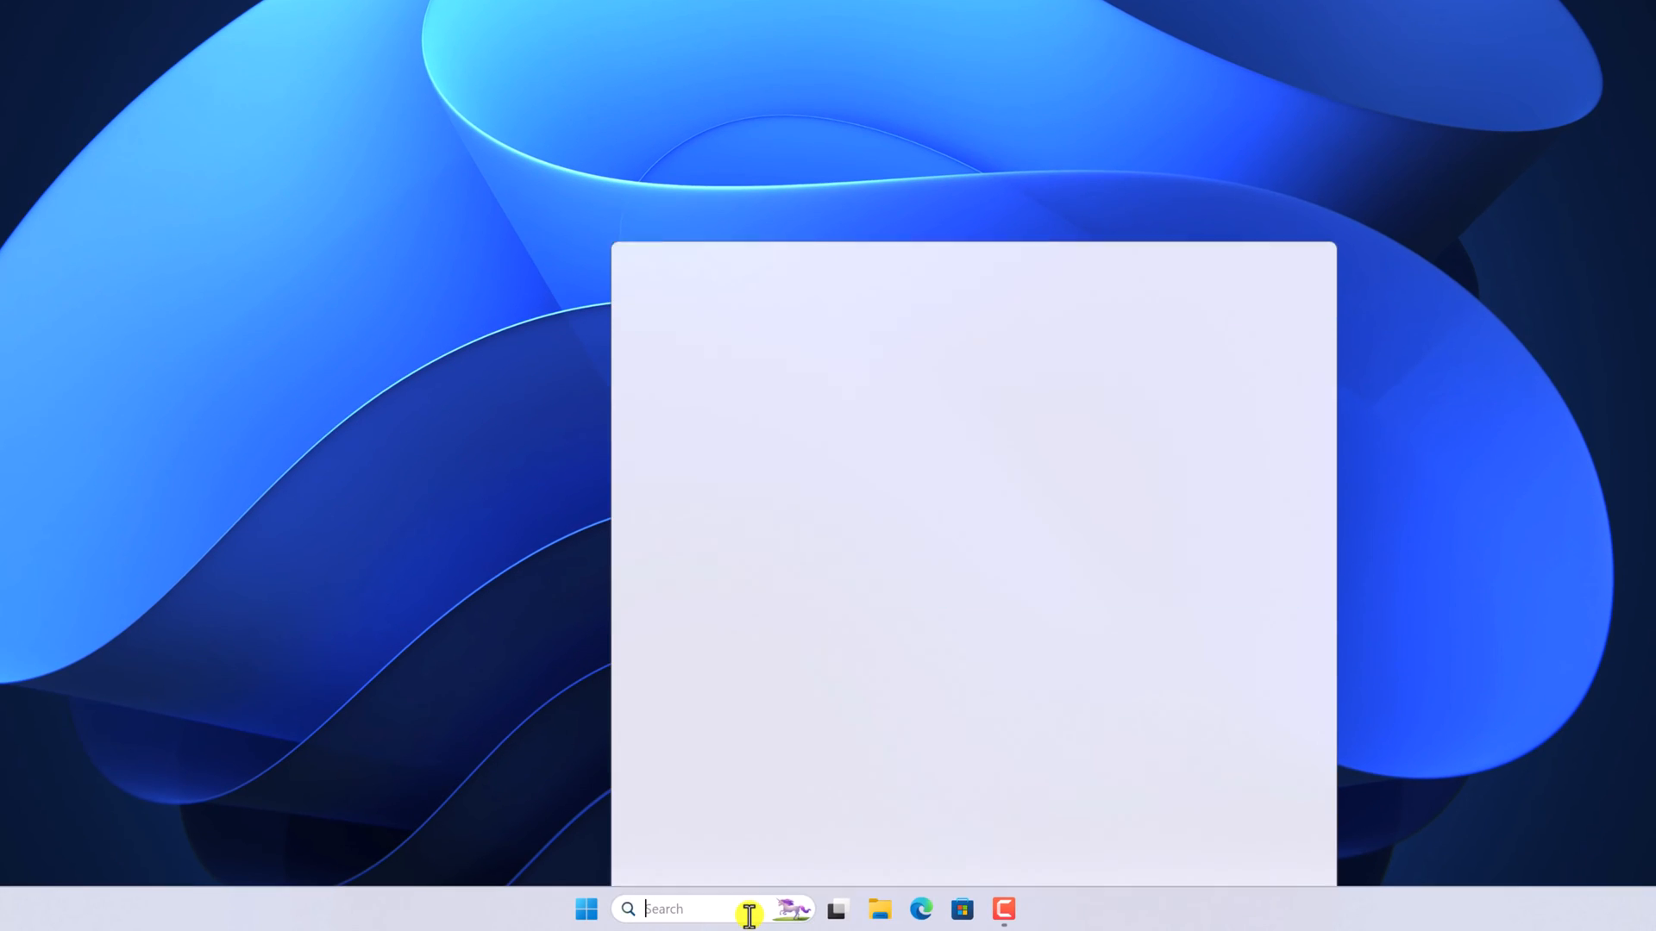
Launch TeamViewer from Windows search and tick 'I accept the EULA and the DPA'
type("TeamViewer")
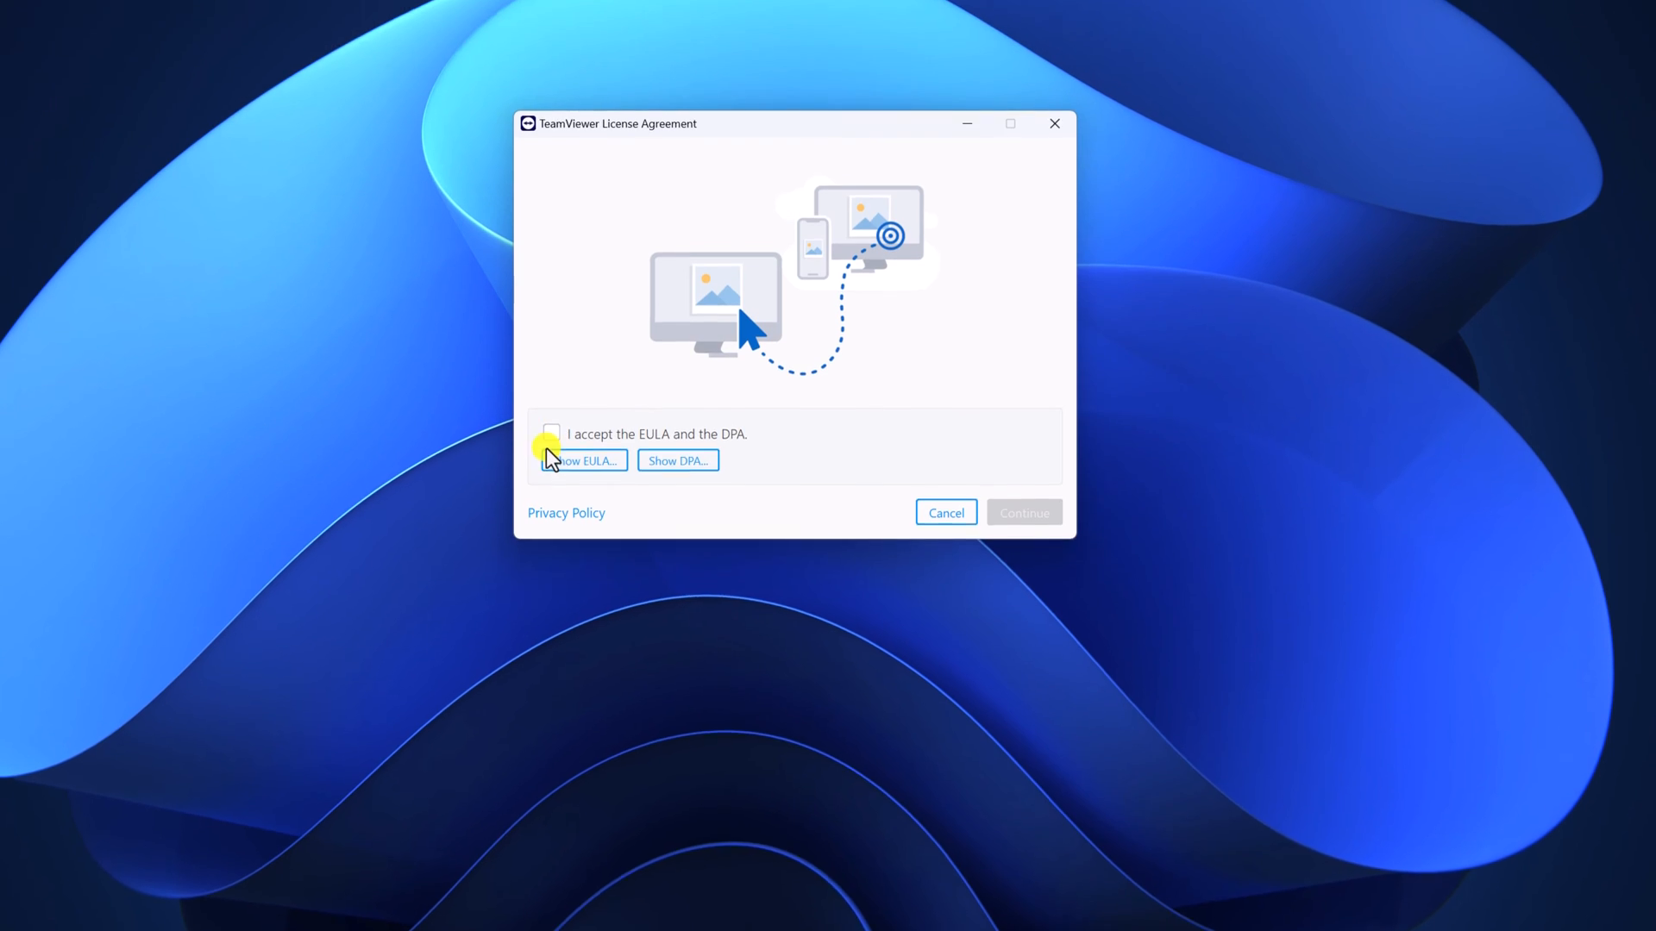
left_click(551, 434)
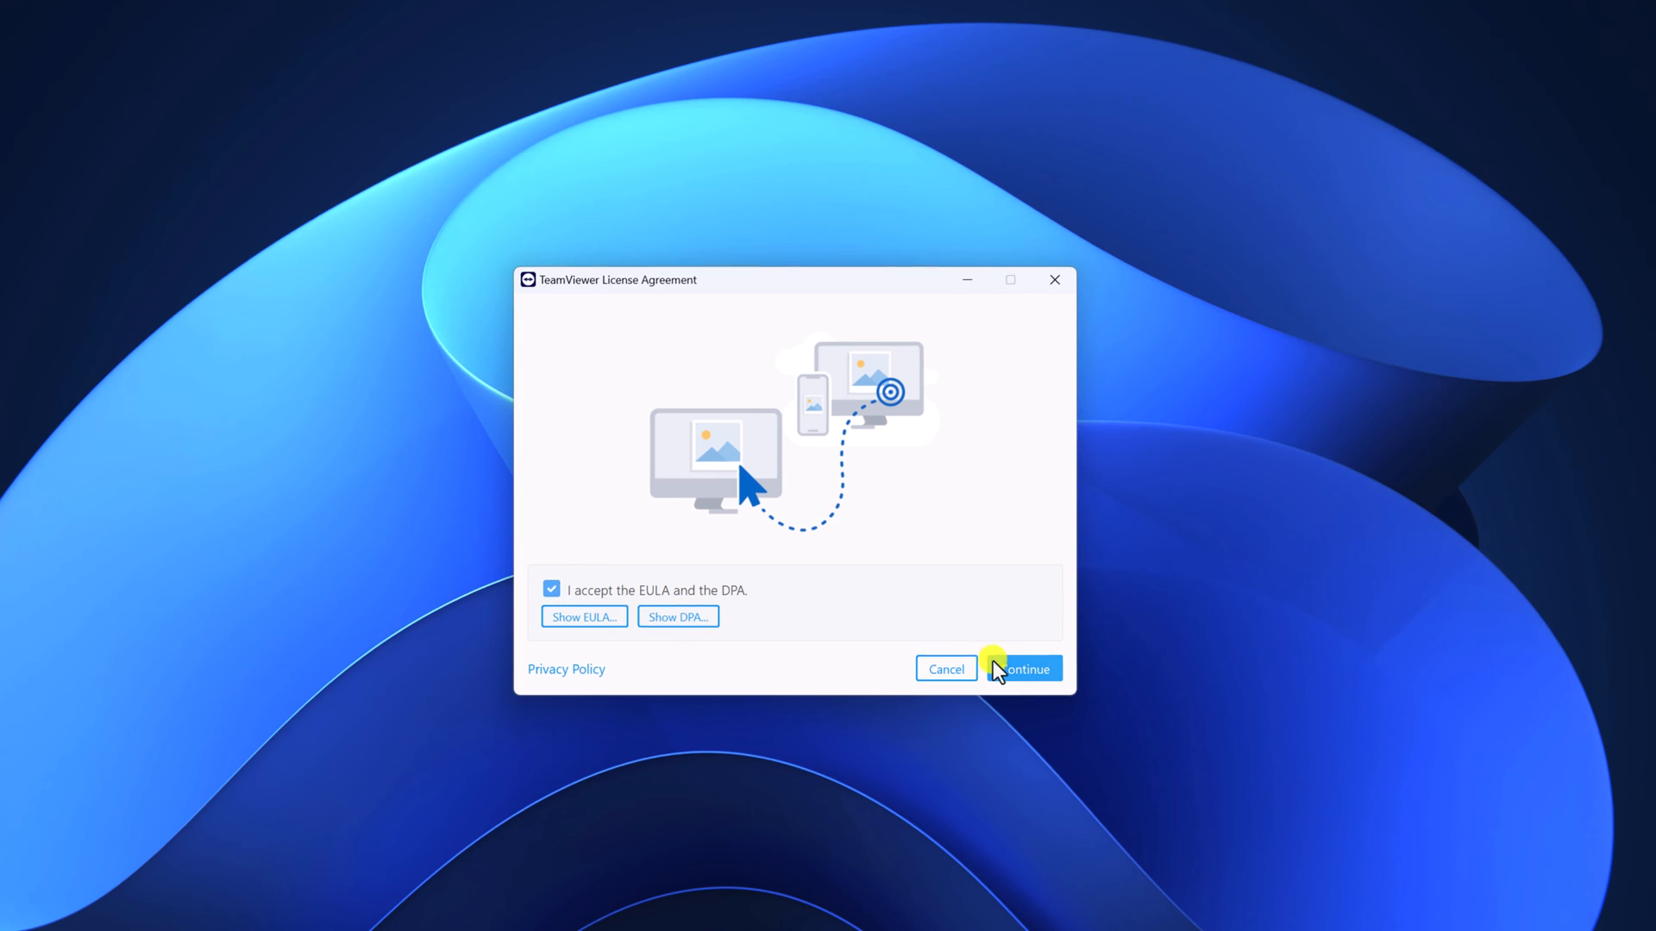
Continue past the License Agreement to the TeamViewer main window, then minimise it
left_click(1026, 669)
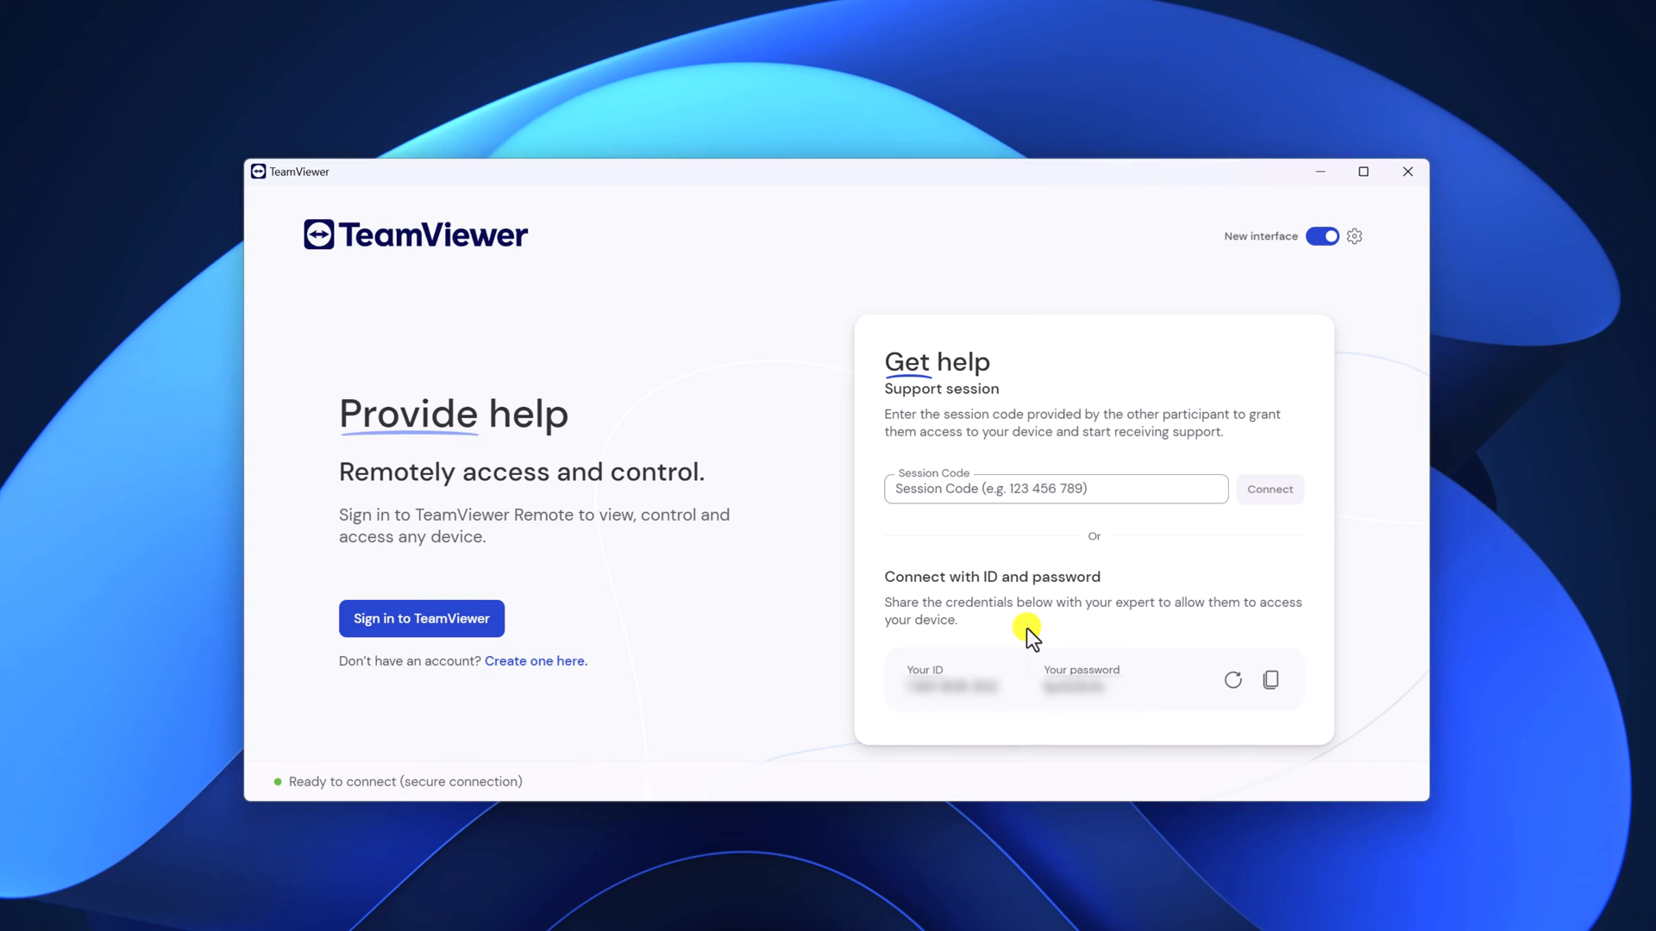
mouse_move(673, 617)
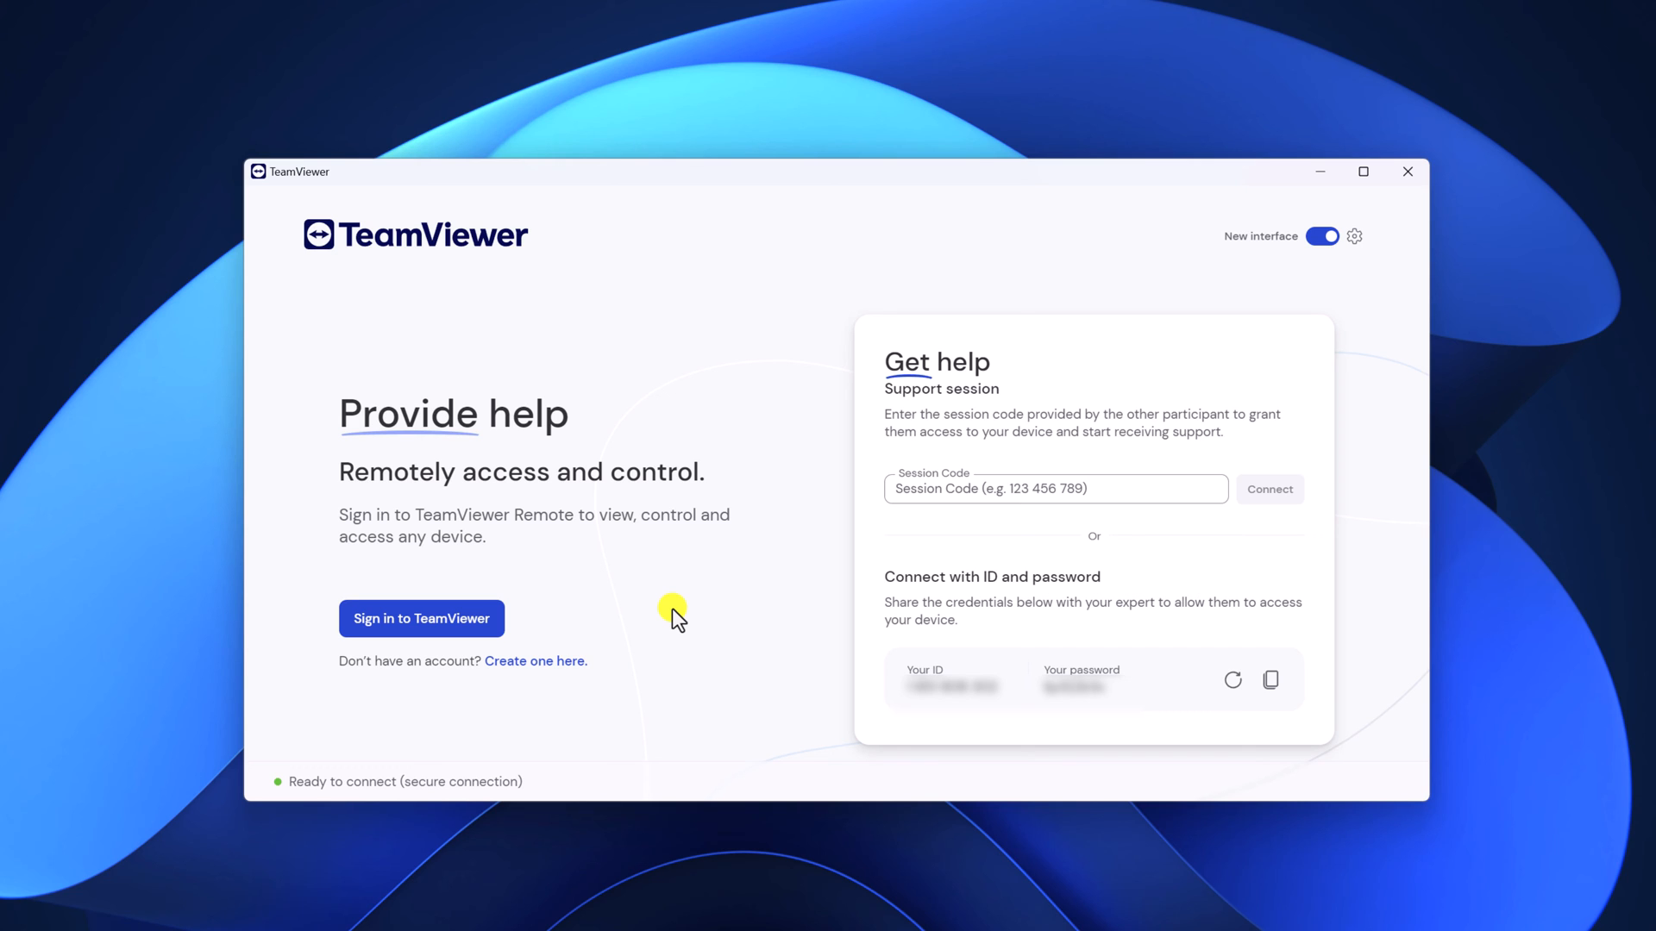
mouse_move(1001, 715)
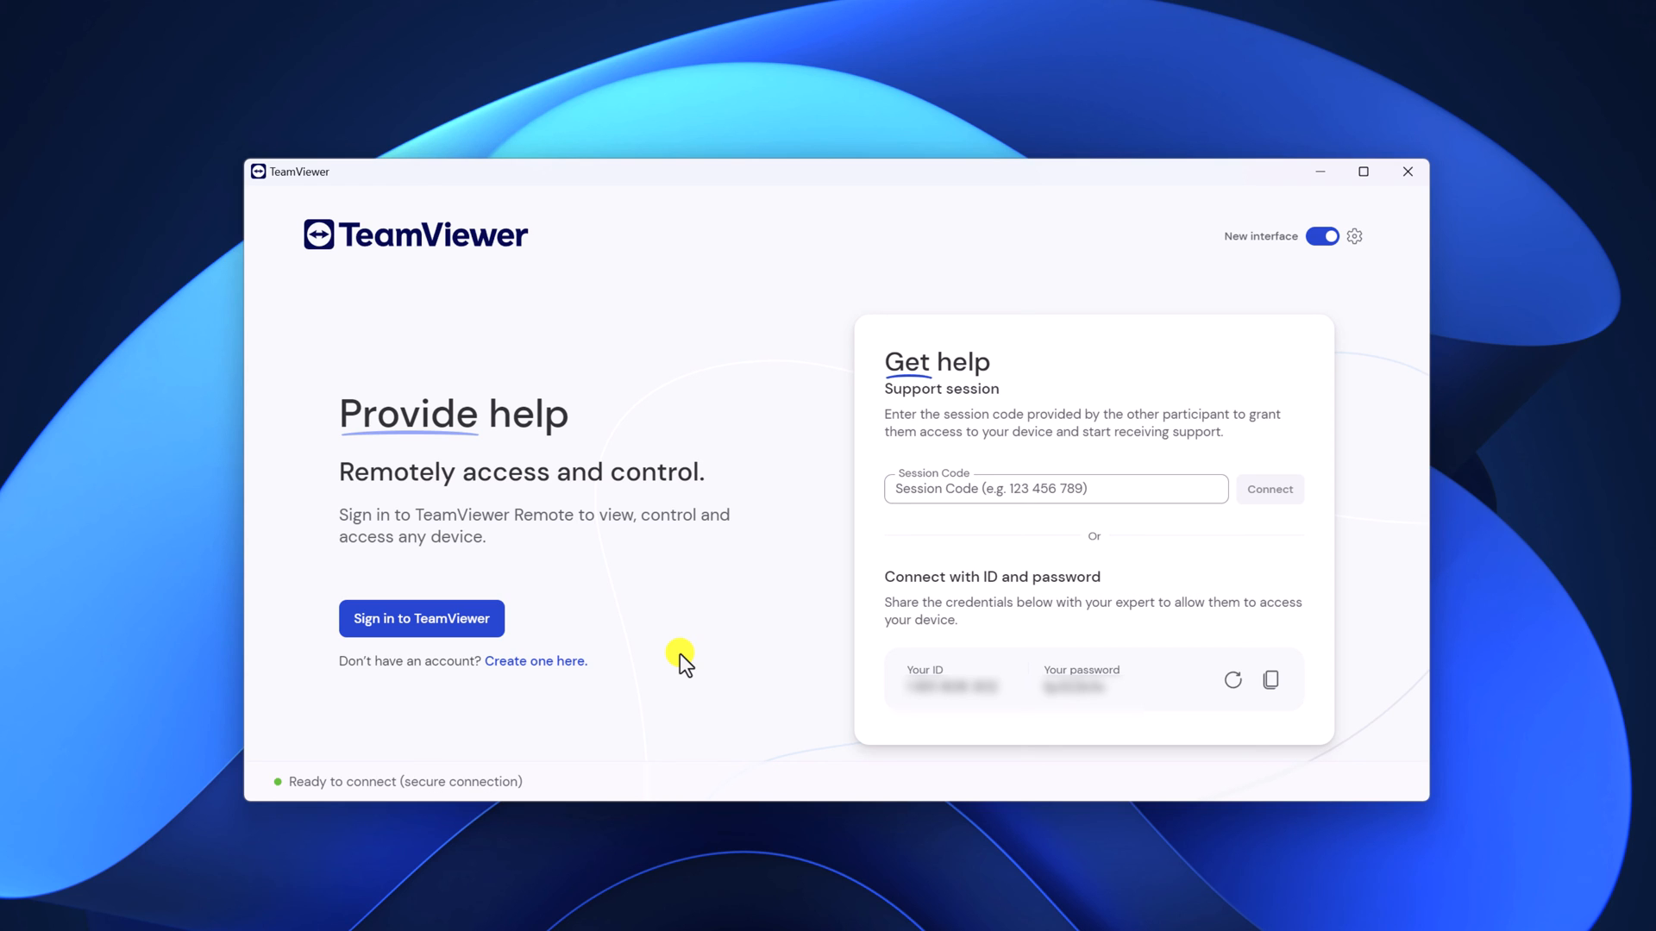
mouse_move(536, 668)
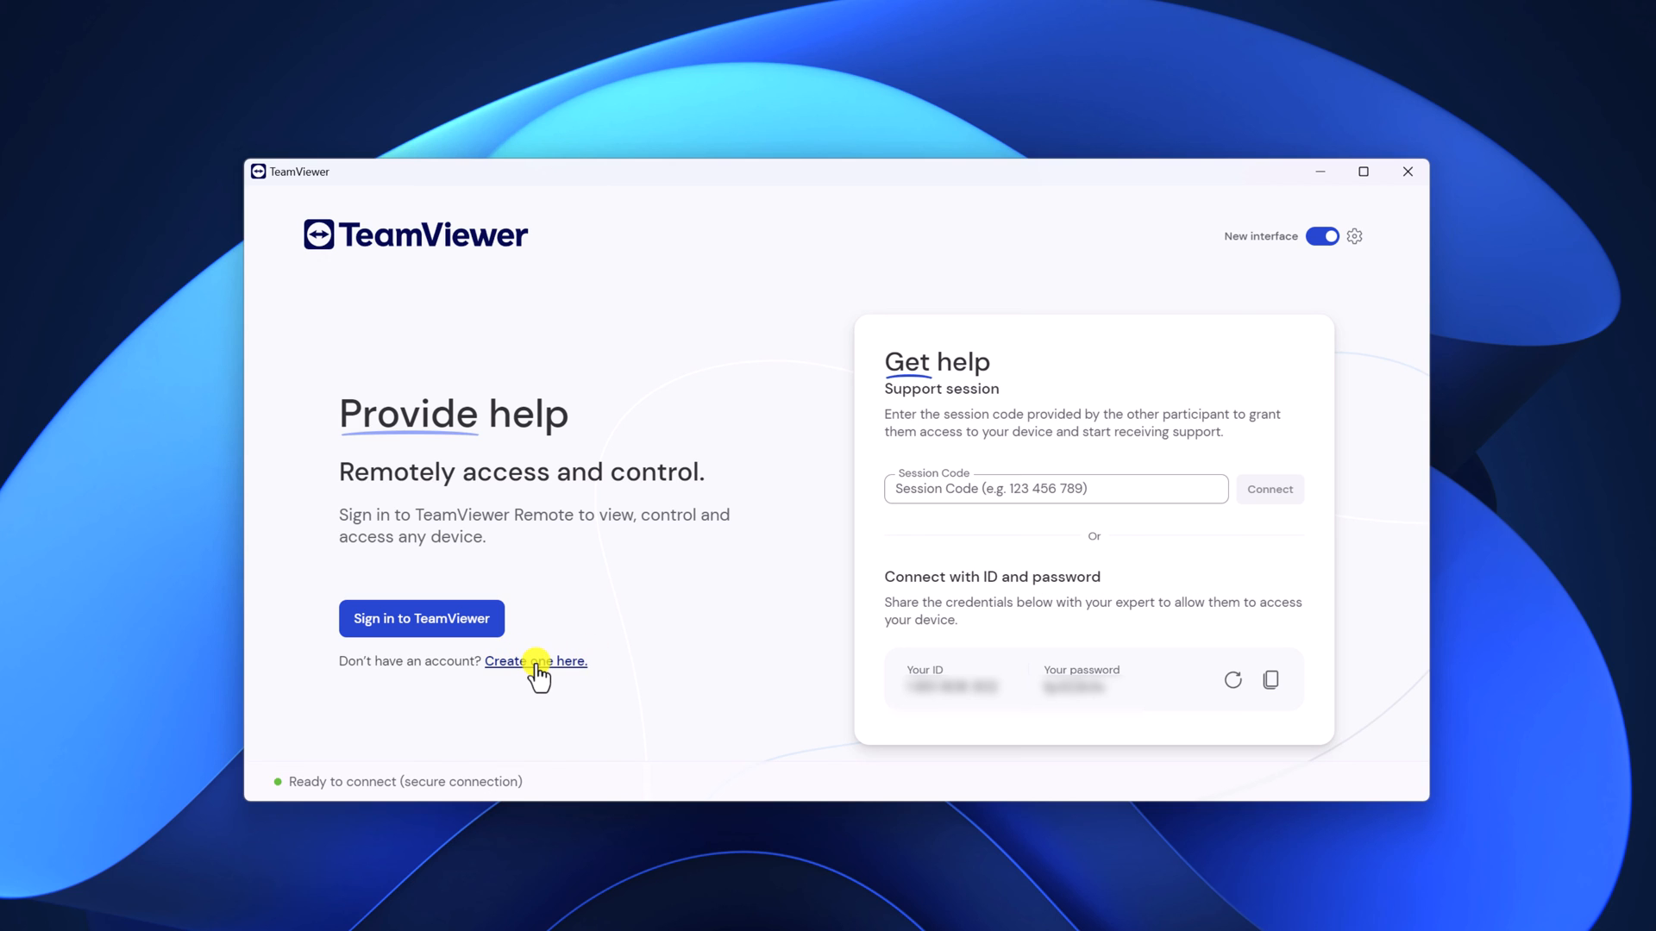
mouse_move(587, 619)
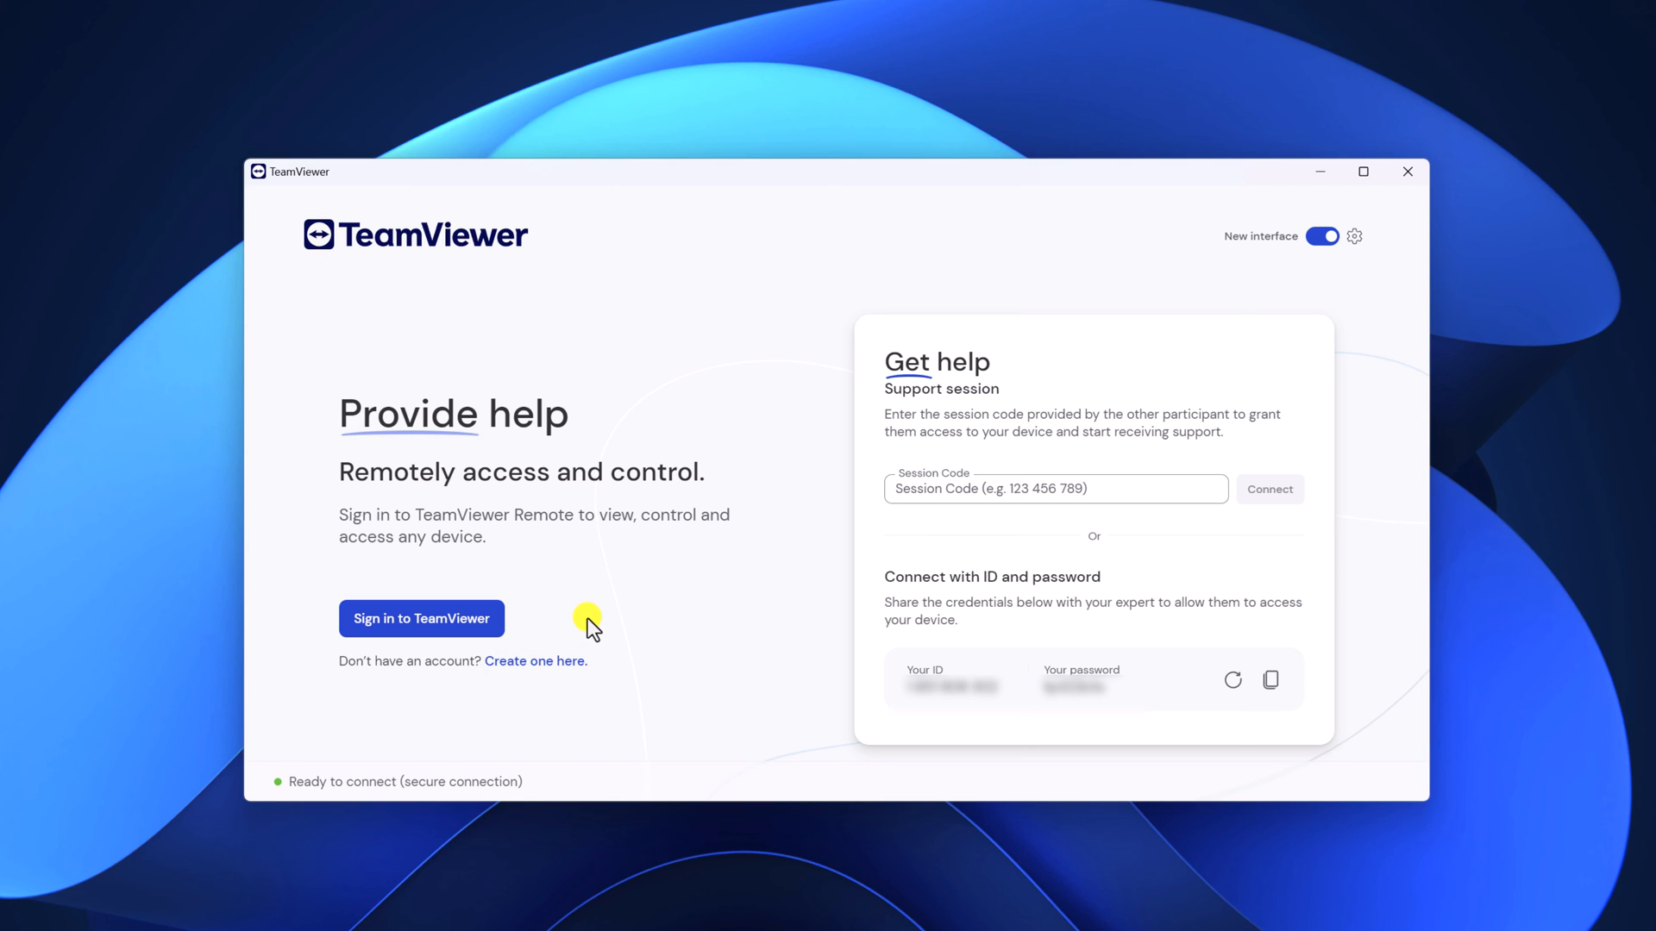
mouse_move(456, 641)
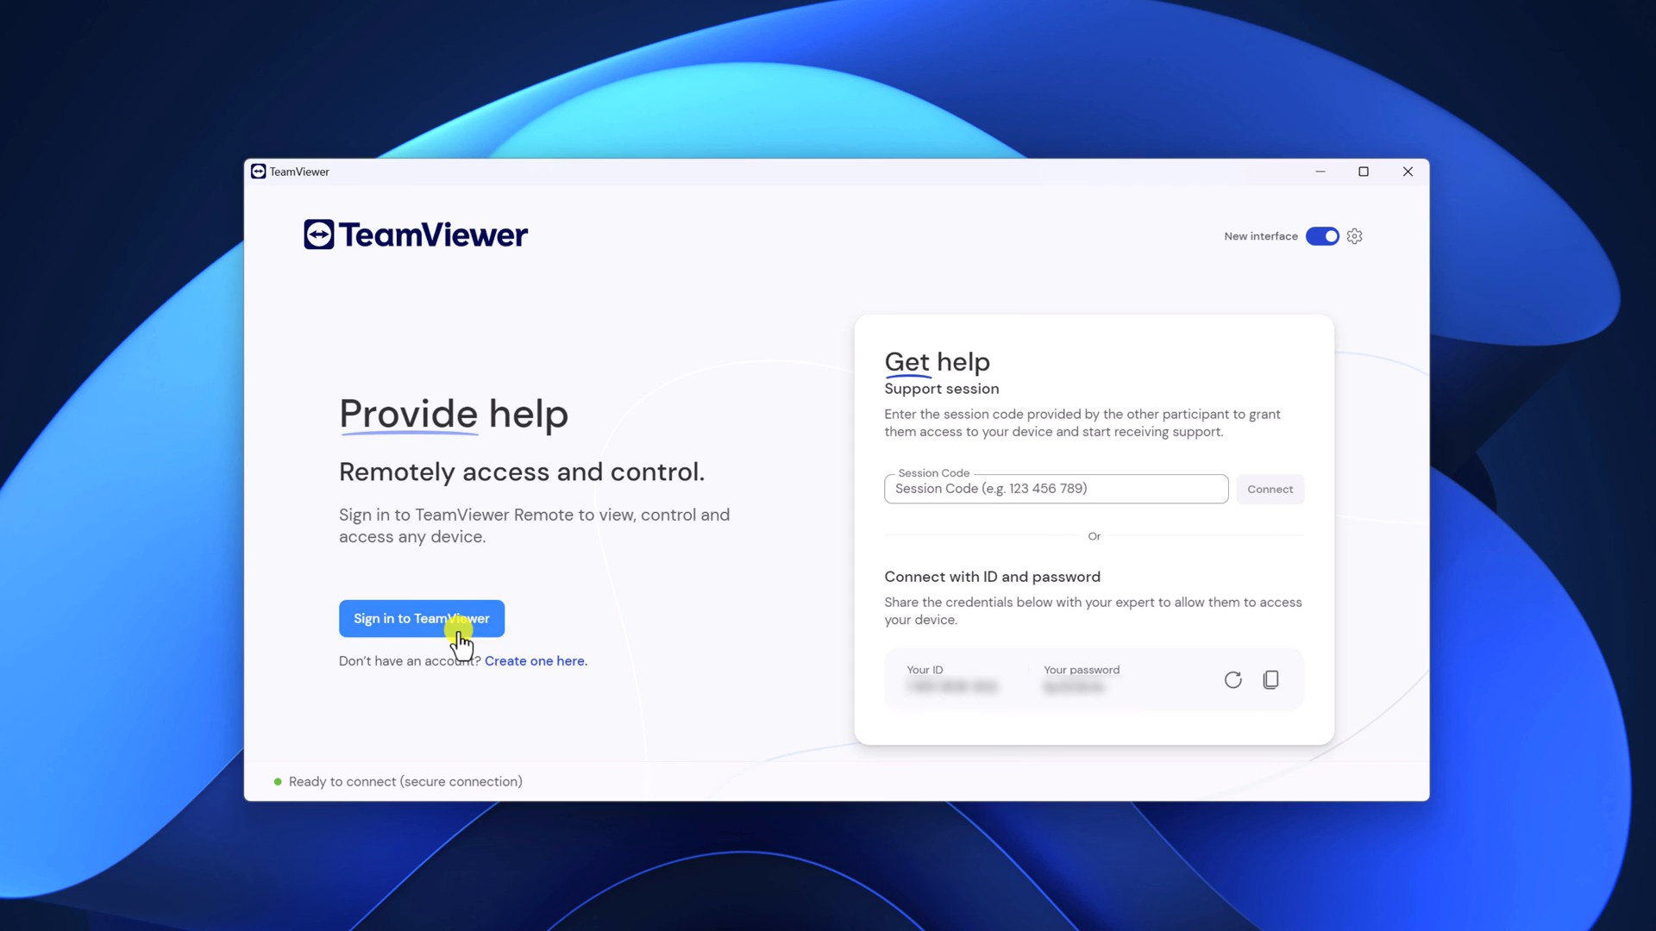
mouse_move(528, 276)
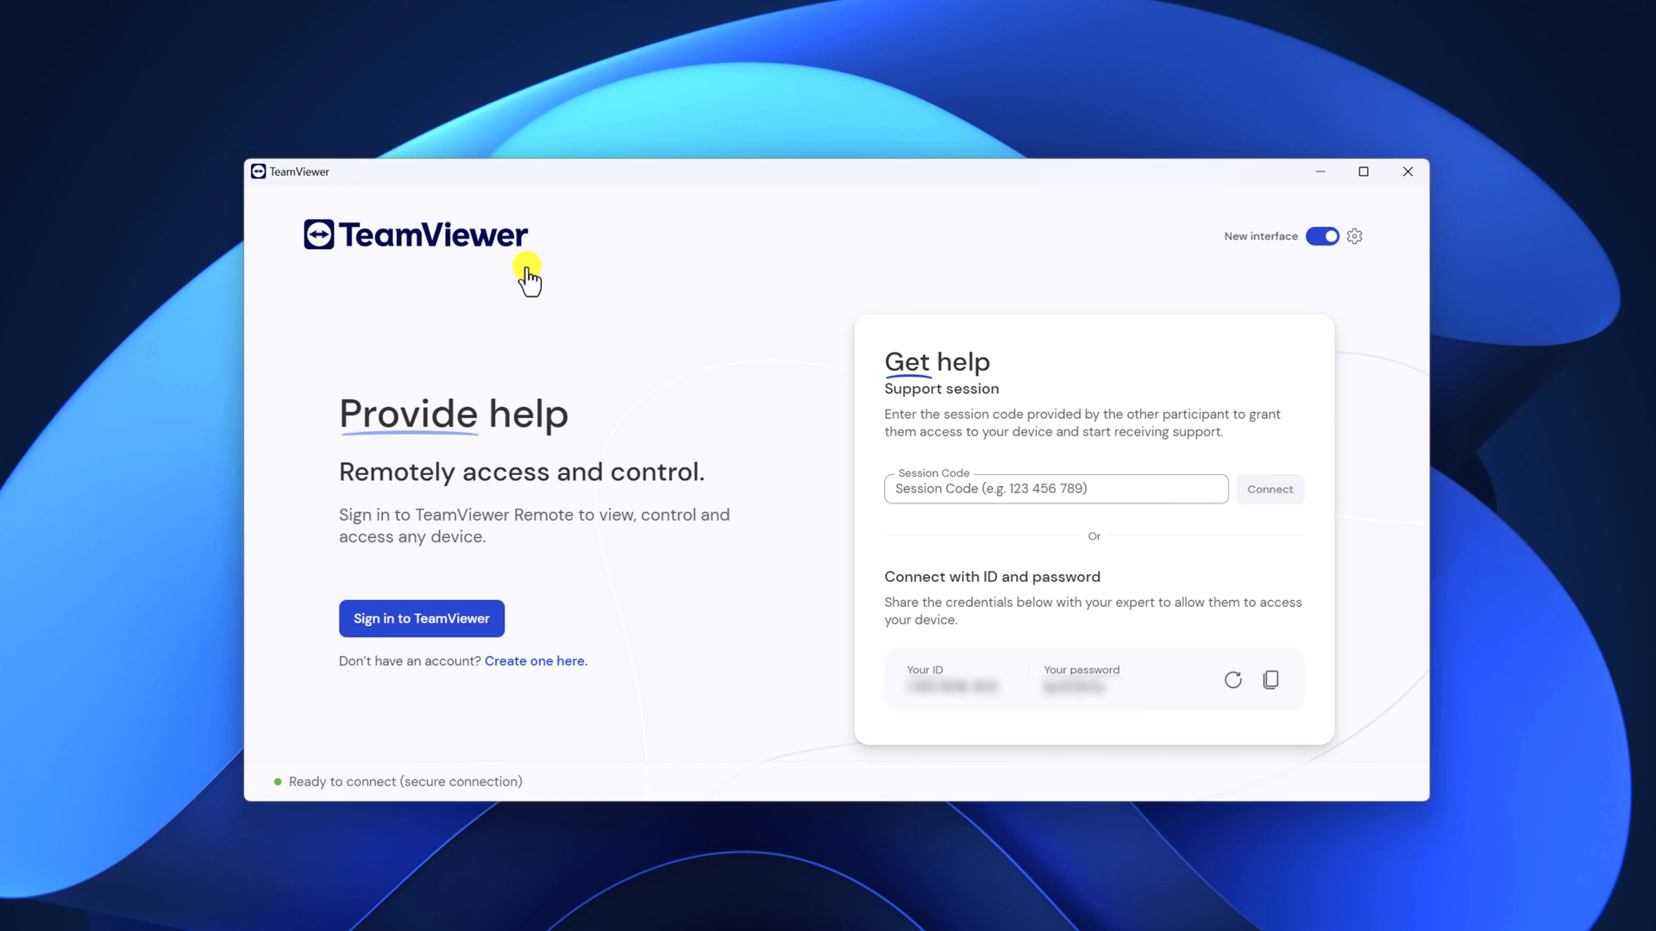
mouse_move(1312, 203)
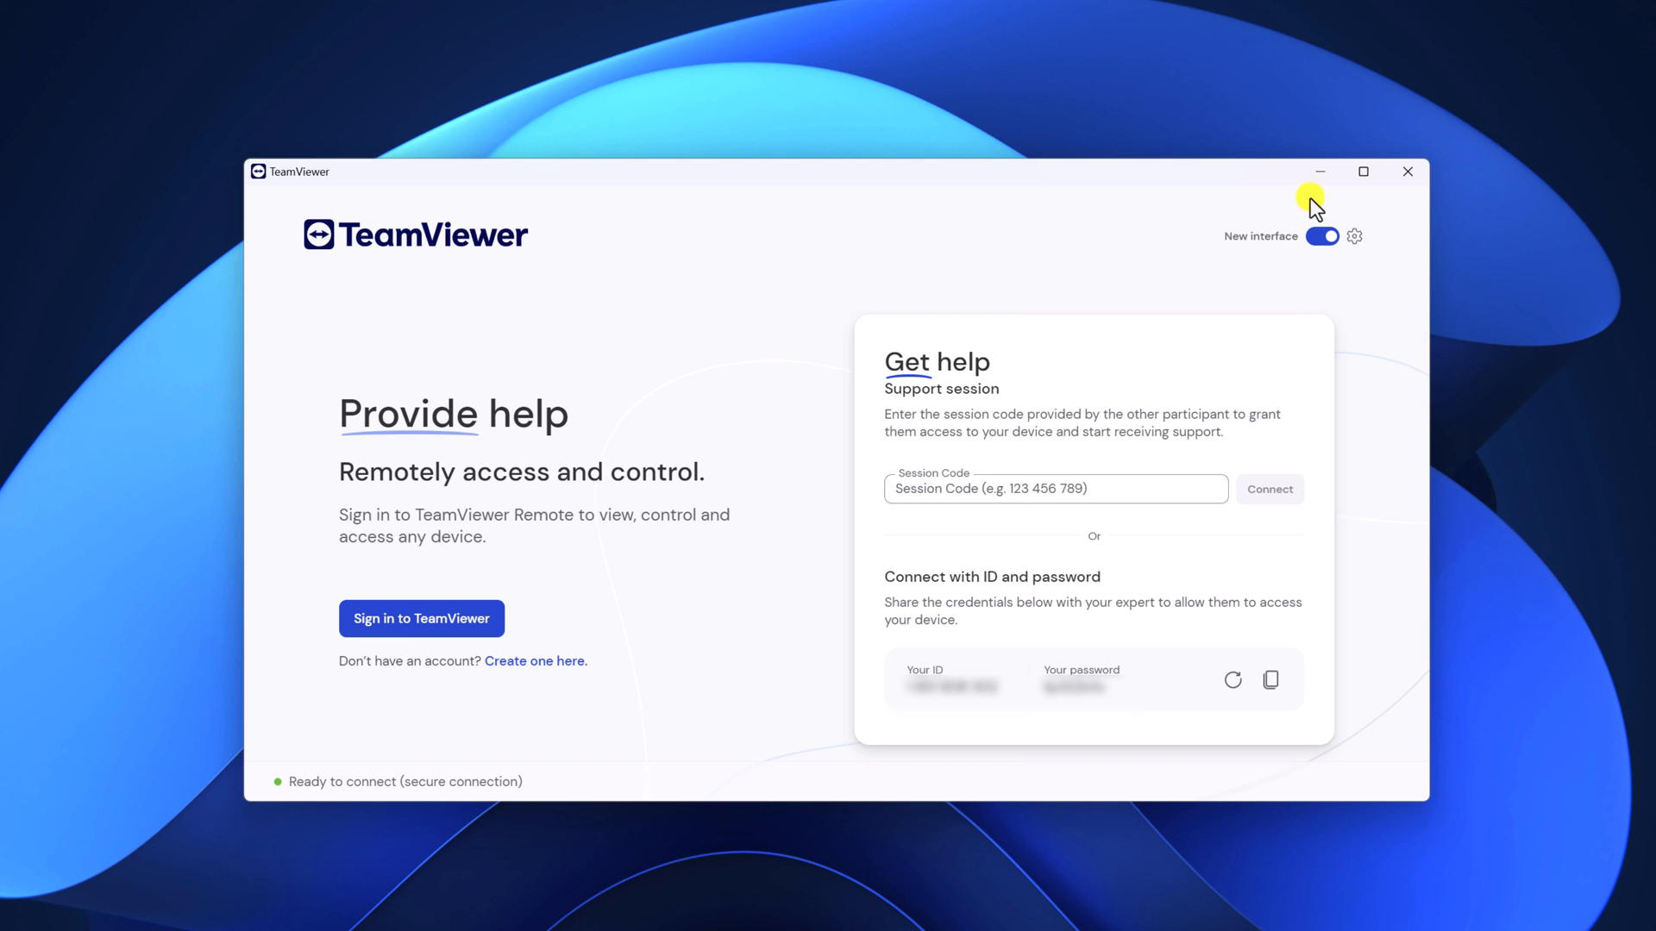
left_click(1407, 171)
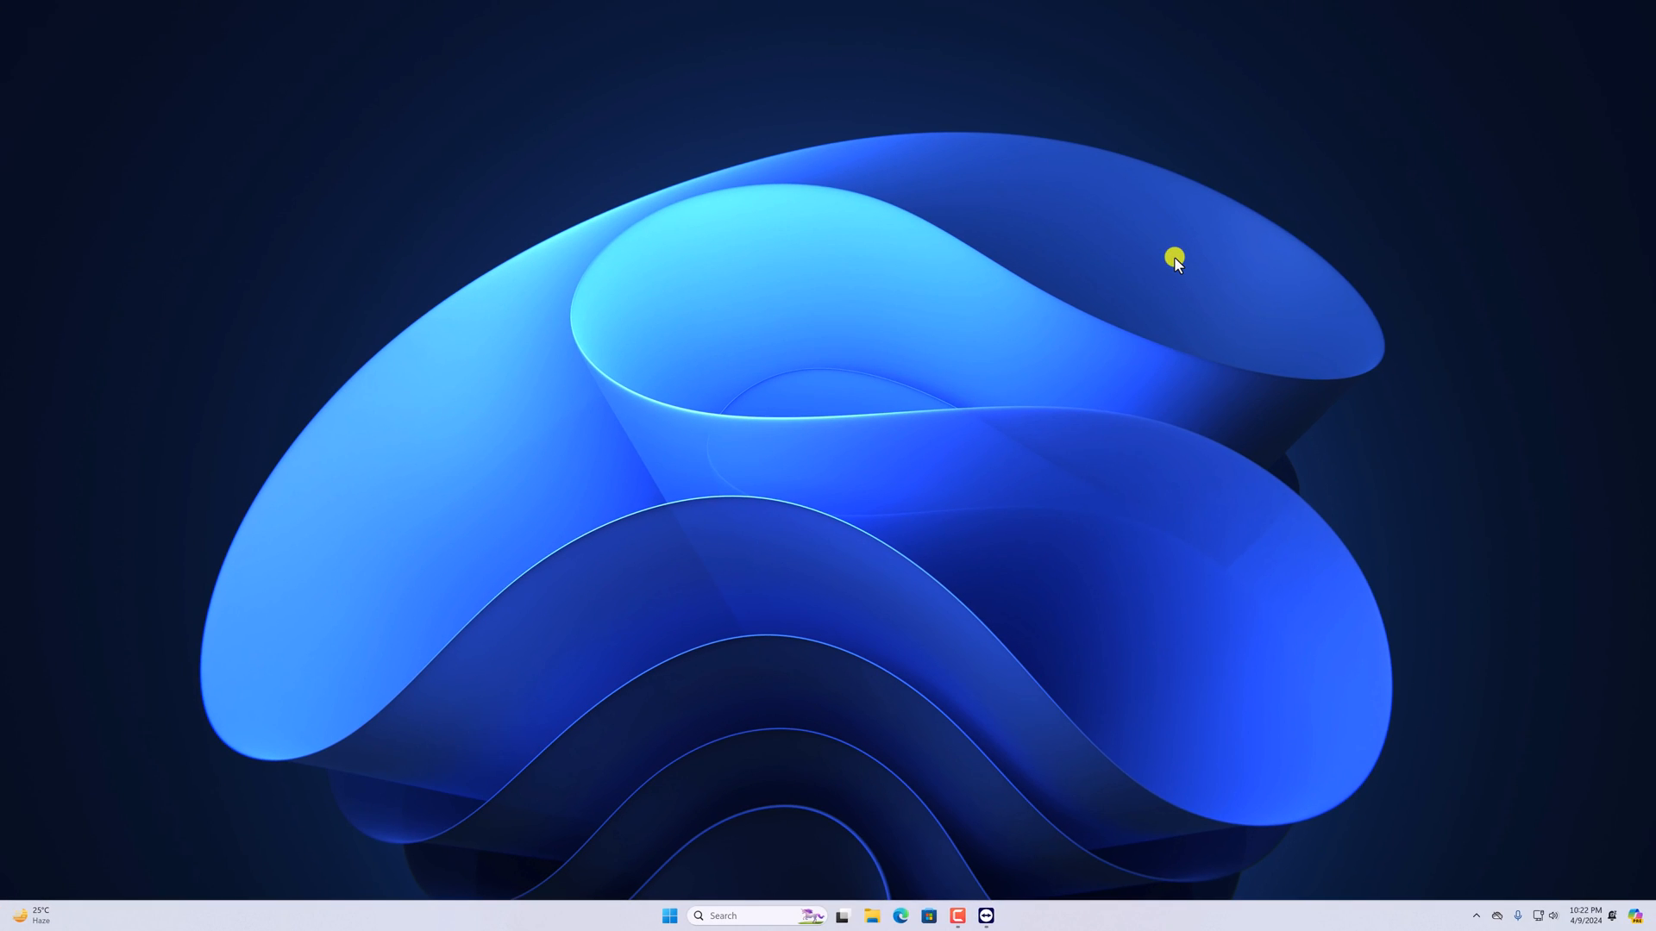